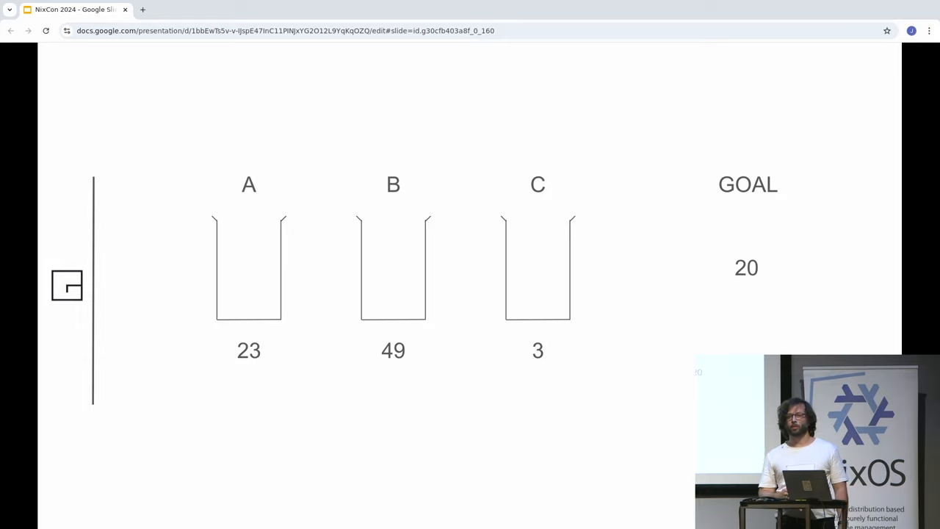
Advance past the A/B/C buckets slide to the laptop drawing slide.
{"action": "left_click", "coordinate": [332, 141]}
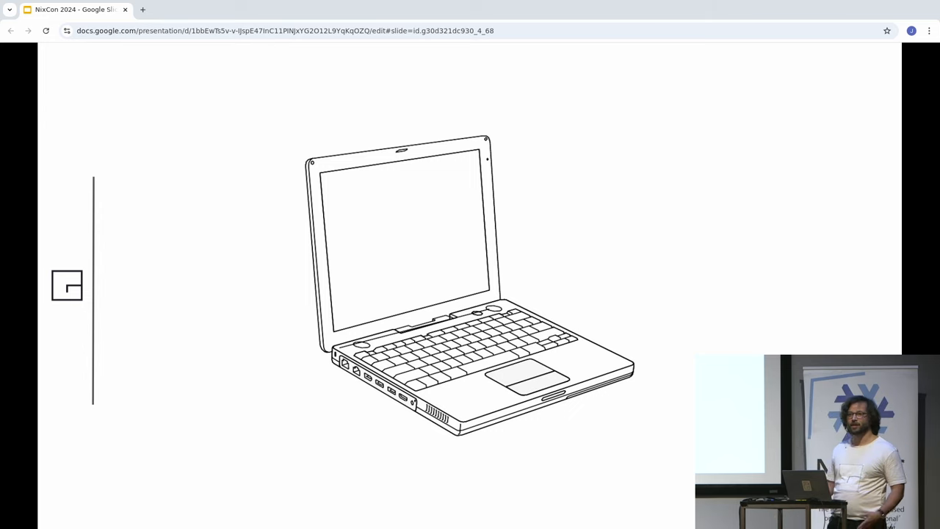
Advance through the server rack photo and me.com browser slides to the company.com-to-WORLD diagram.
{"action": "key", "text": "Right"}
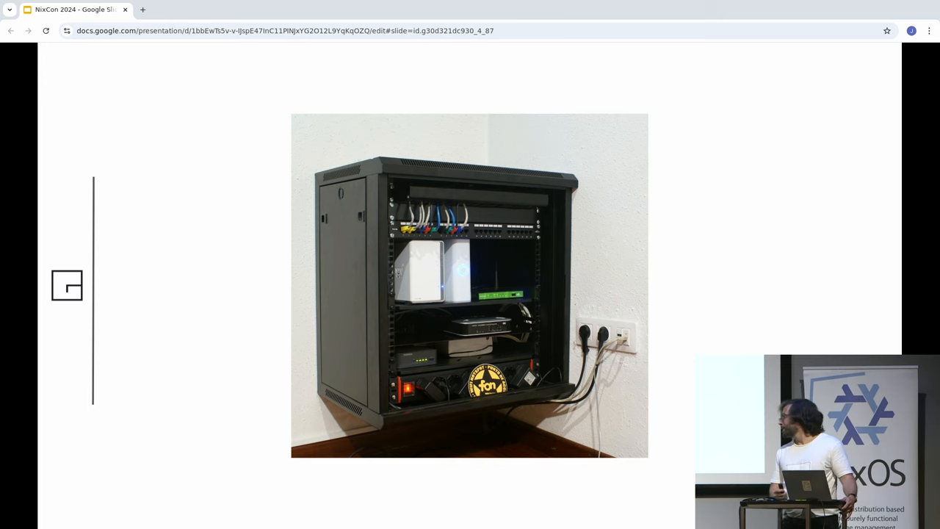
{"action": "key", "text": "right"}
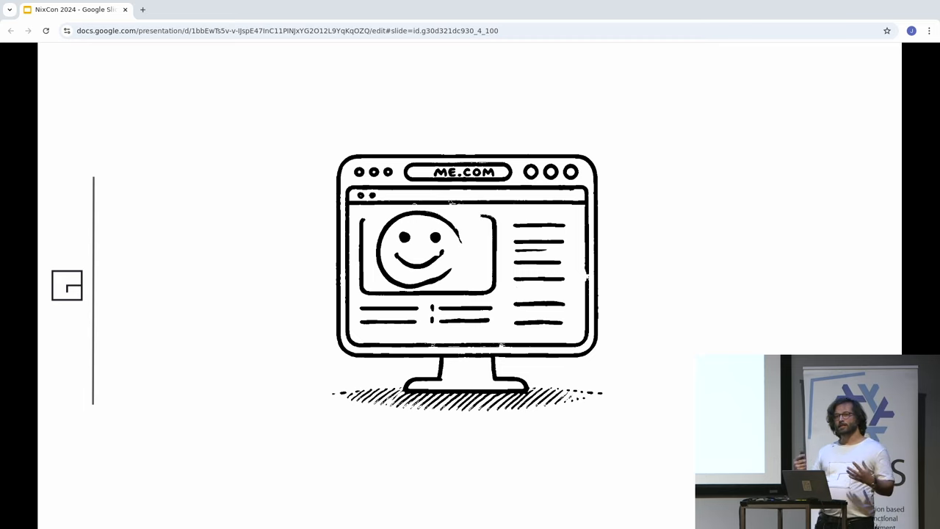
{"action": "key", "text": "Right"}
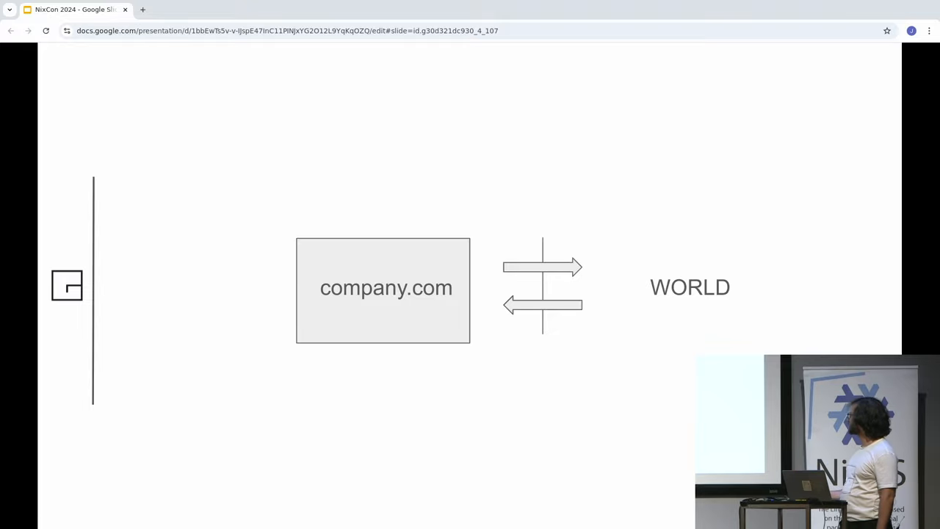
Reveal the backend and DB boxes with arrows feeding company.com.
{"action": "key", "text": "Right"}
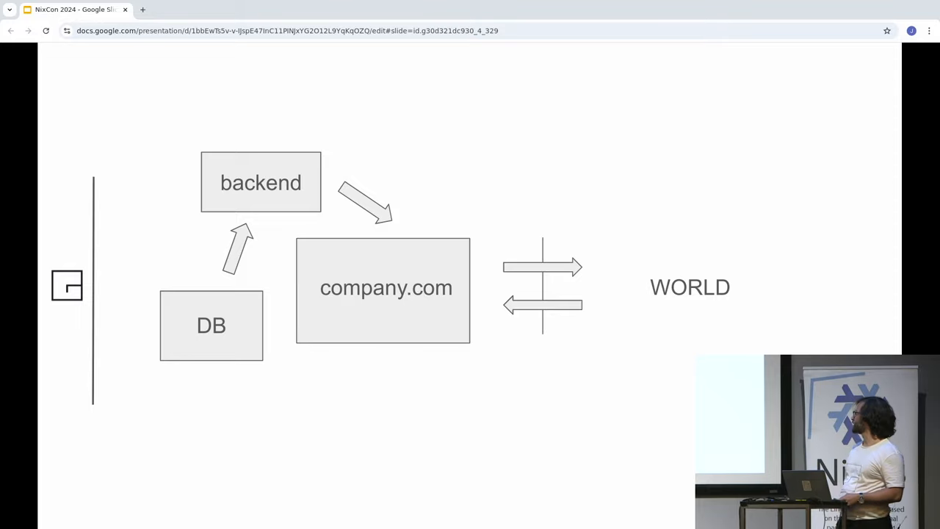
Advance from the company.com architecture diagram to the ZERO-DOWNTIME title slide.
{"action": "left_click", "coordinate": [332, 141]}
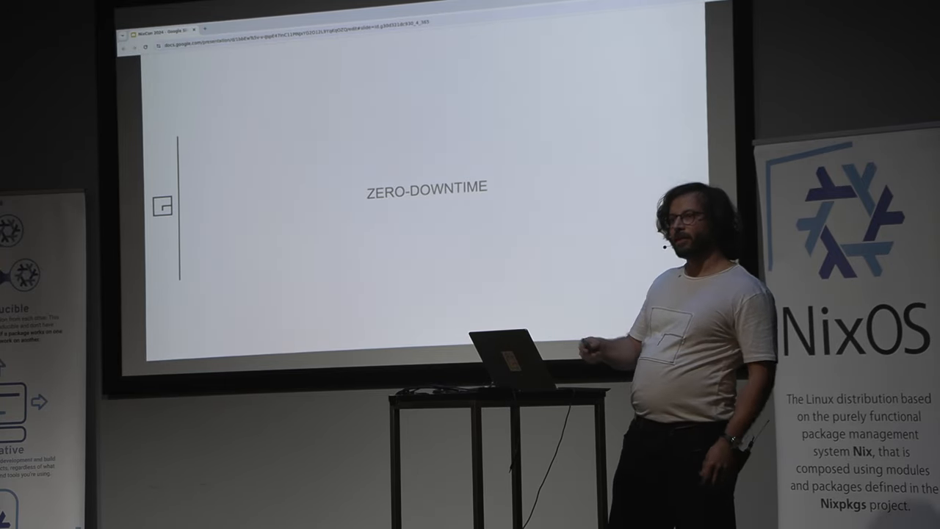
{"action": "key", "text": "Right"}
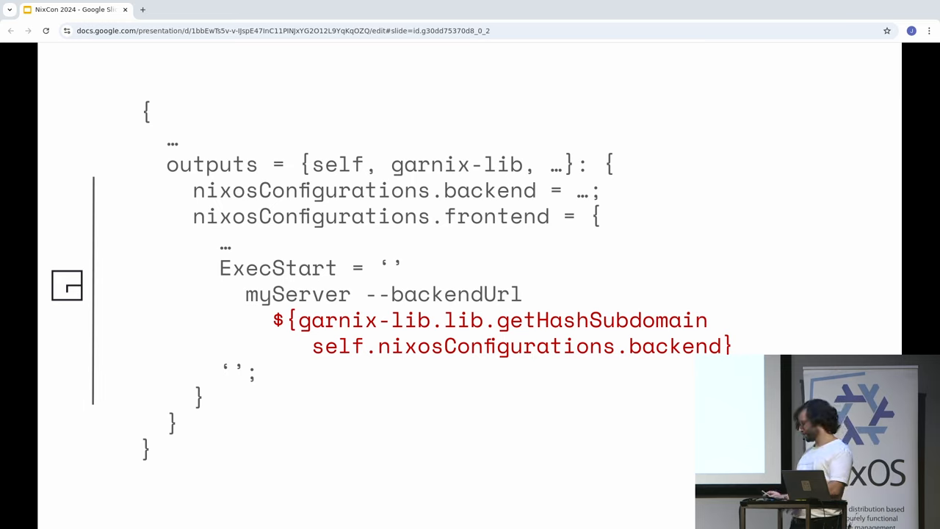
Advance past the frontend ExecStart code slide to the shaded box-and-arrow diagram.
{"action": "key", "text": "Right"}
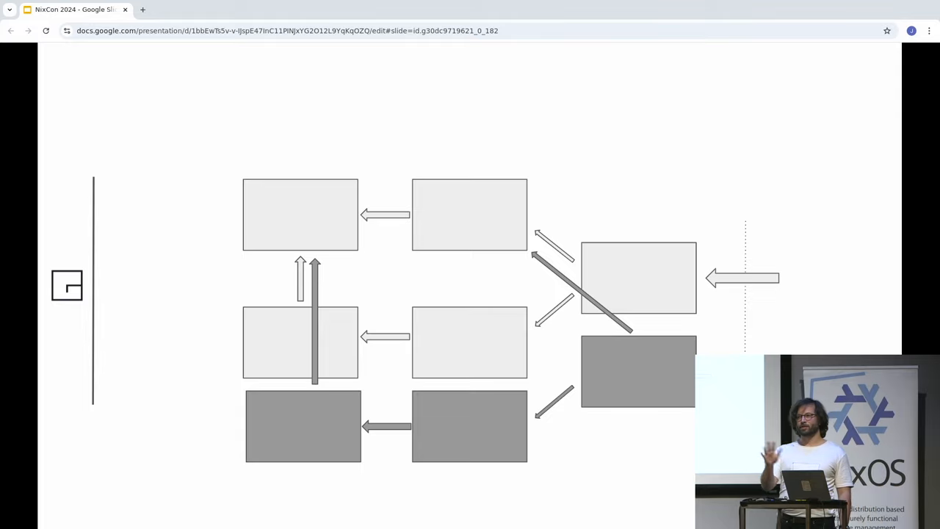
Advance to the servers YAML slide with myBackend and myFrontend on-pull-request deployments.
{"action": "key", "text": "right"}
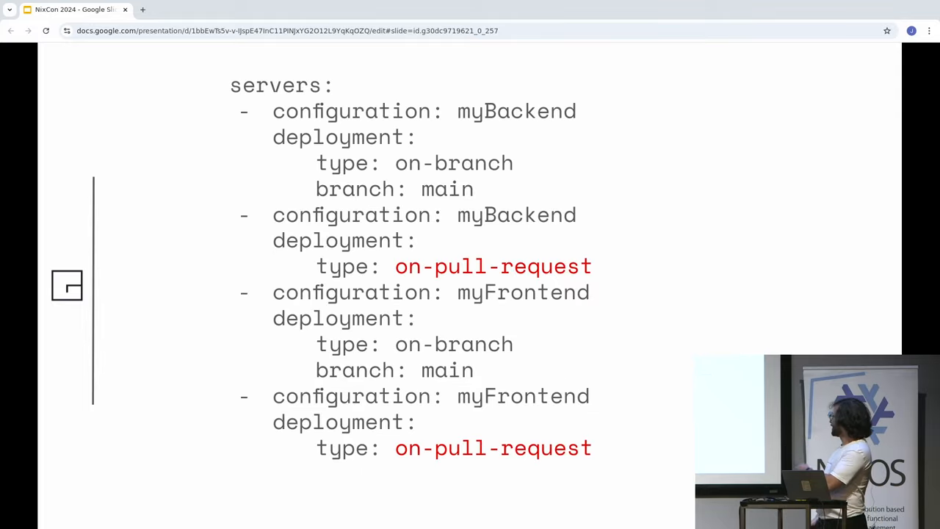